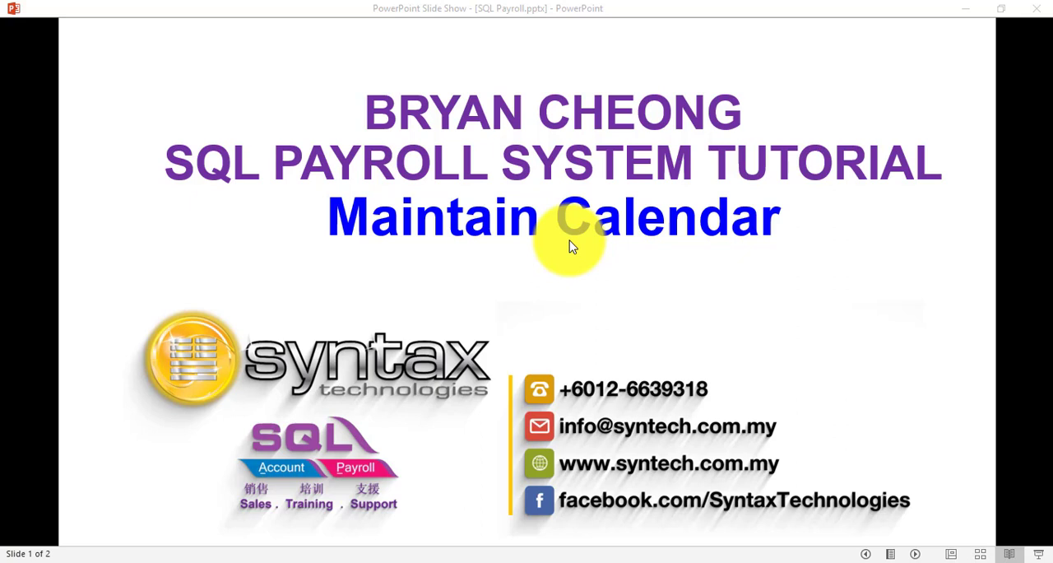
mouse_move(474, 280)
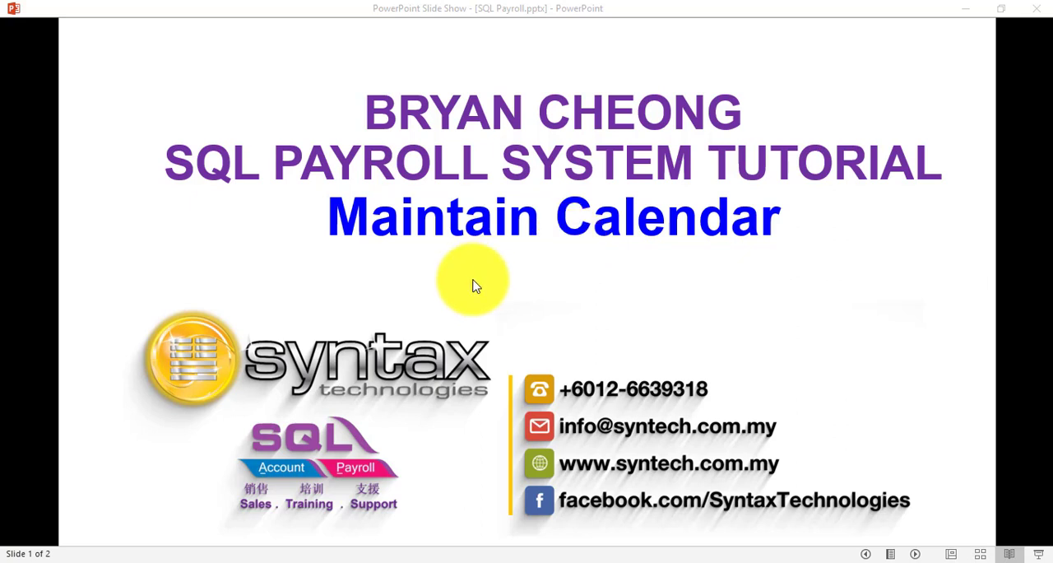
mouse_move(20, 263)
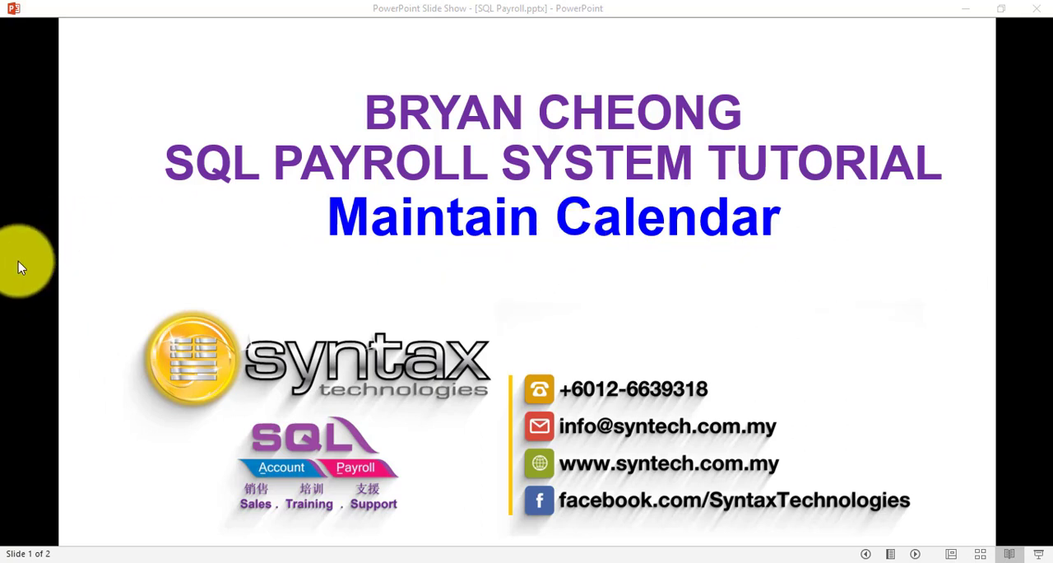
mouse_move(288, 539)
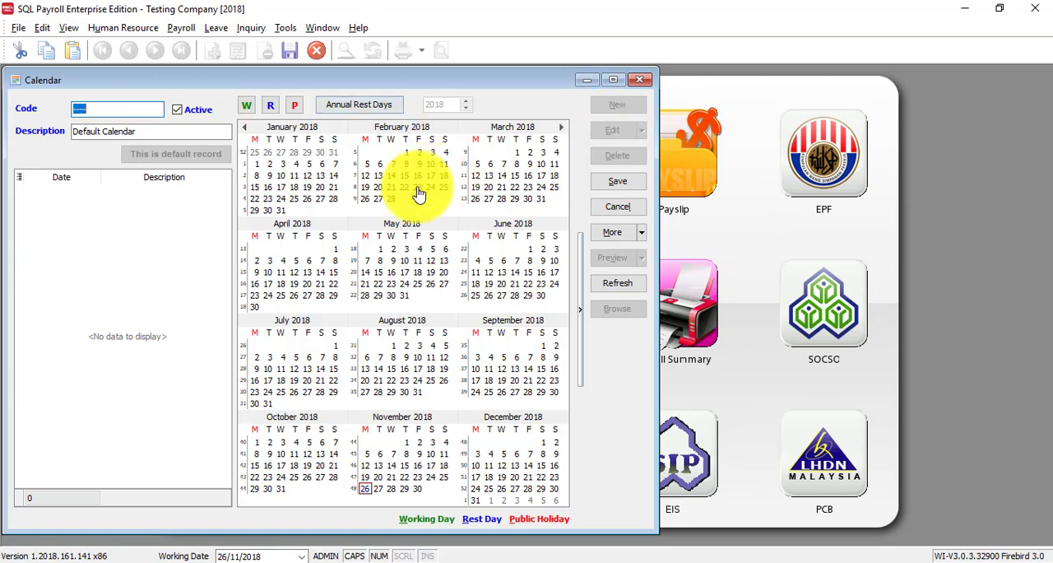
mouse_move(222, 198)
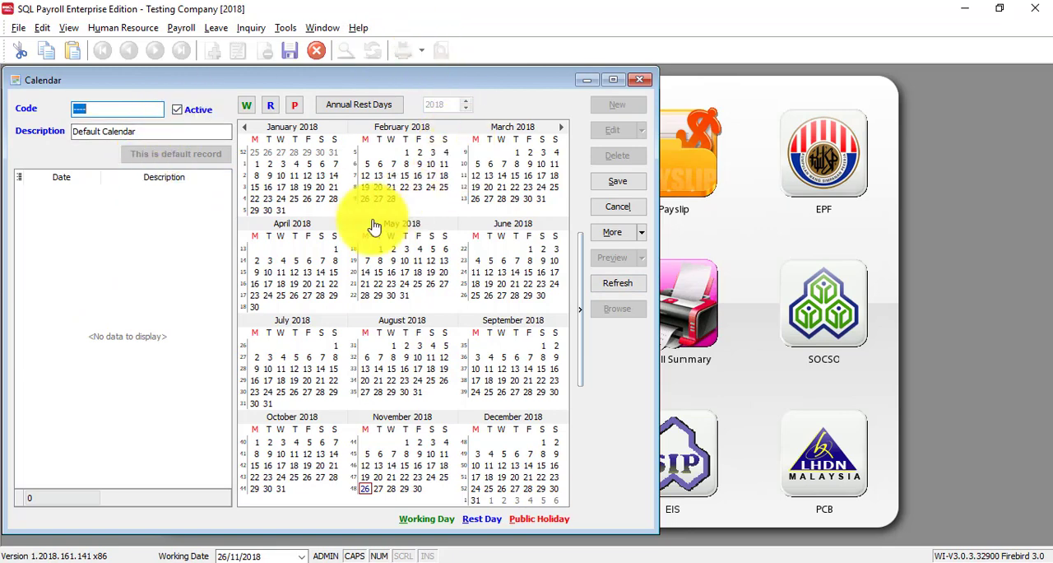
Add Saturday and then Sunday as annual rest days for 2018 in the Default Calendar
left_click(359, 105)
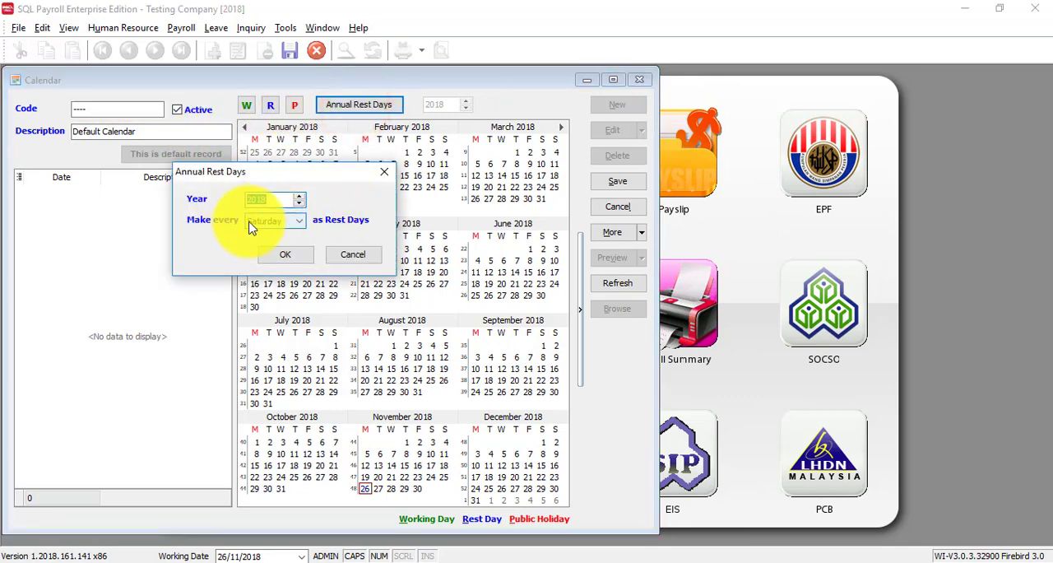
left_click(286, 253)
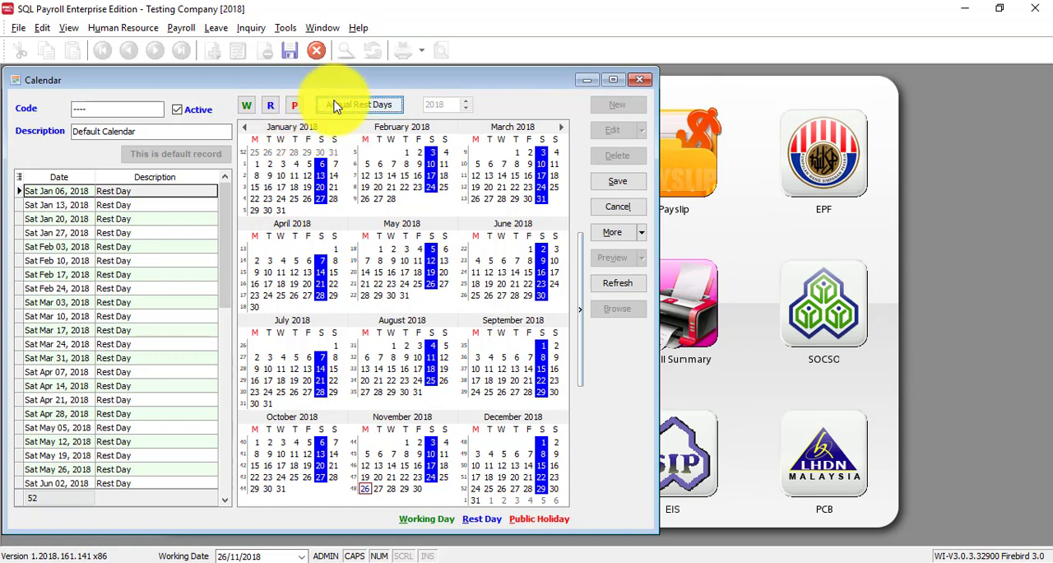
left_click(359, 104)
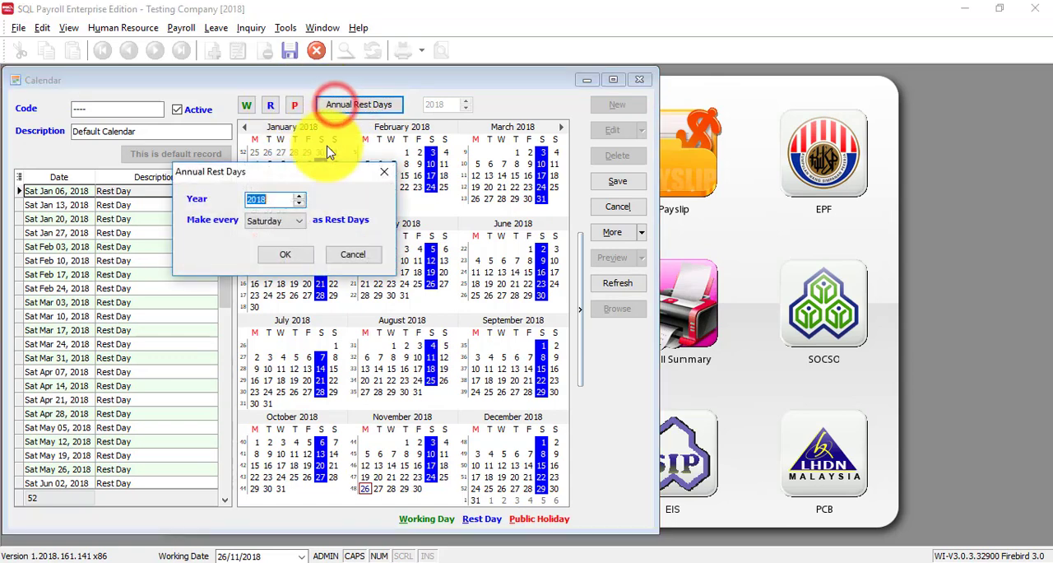
left_click(299, 220)
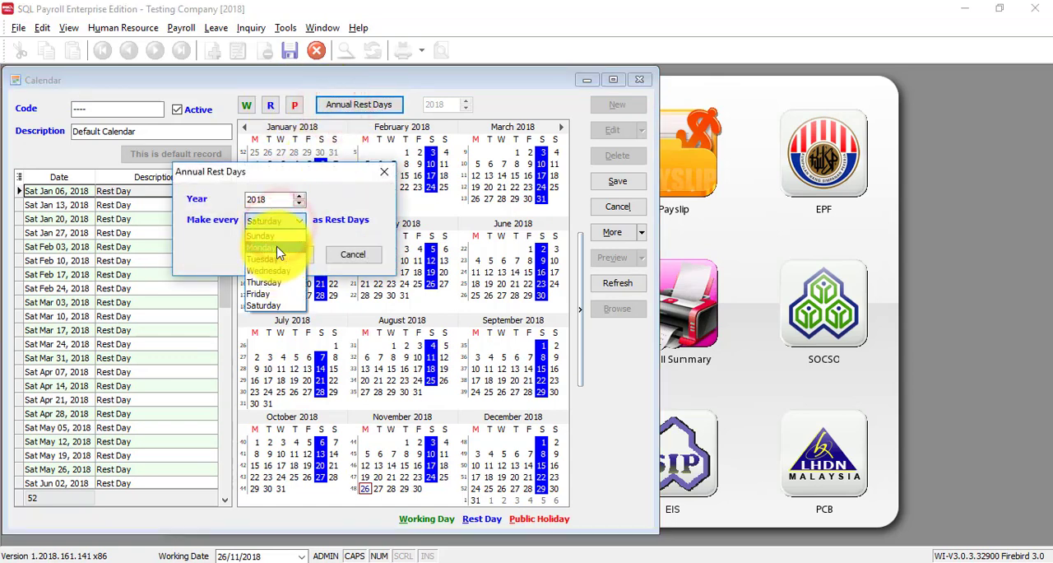
left_click(261, 246)
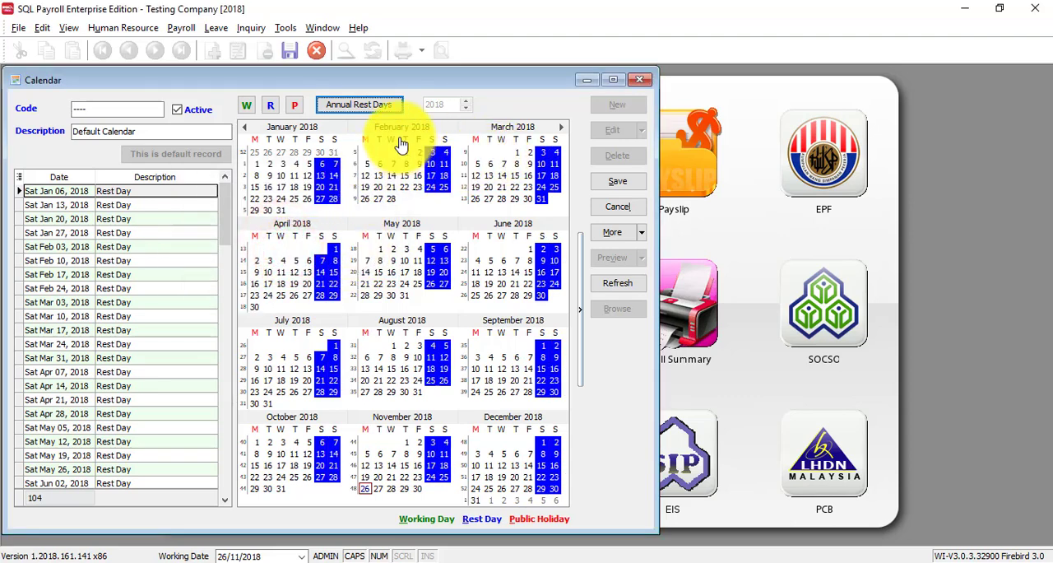
mouse_move(450, 243)
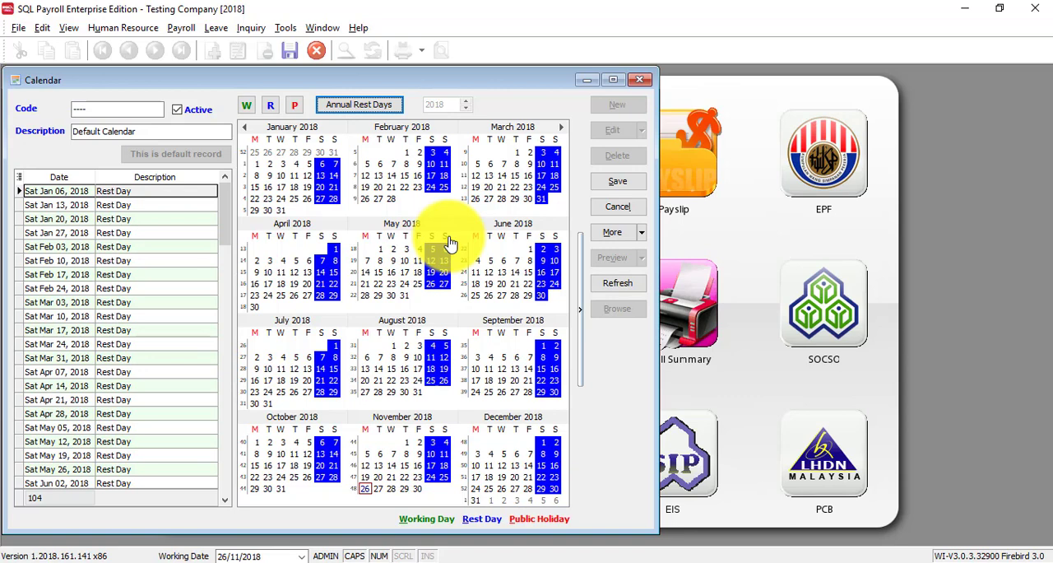
mouse_move(332, 217)
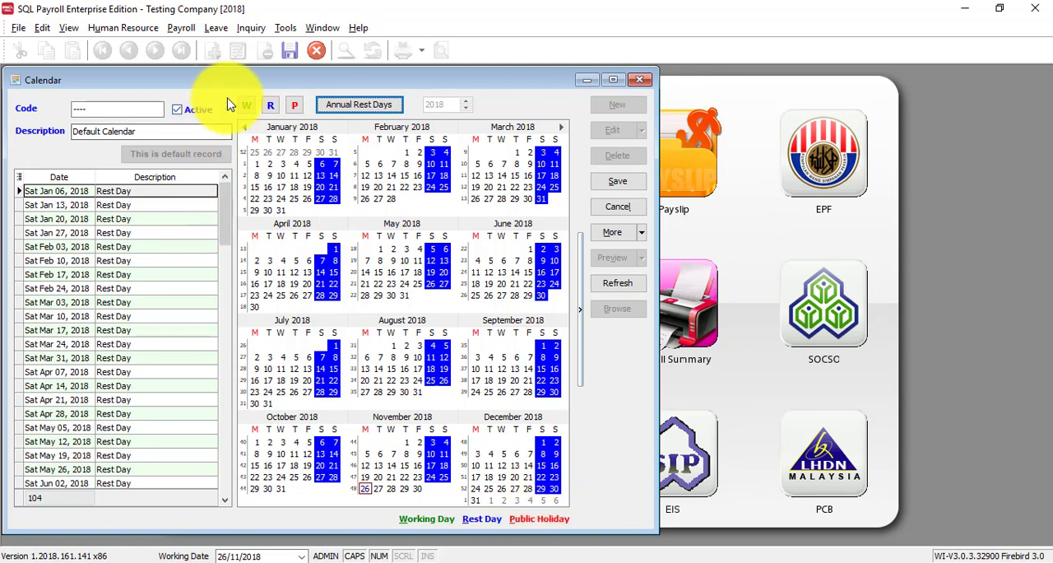
Mark 31 August and 1 May as public holidays and describe 1 May as Labour Day
left_click(294, 106)
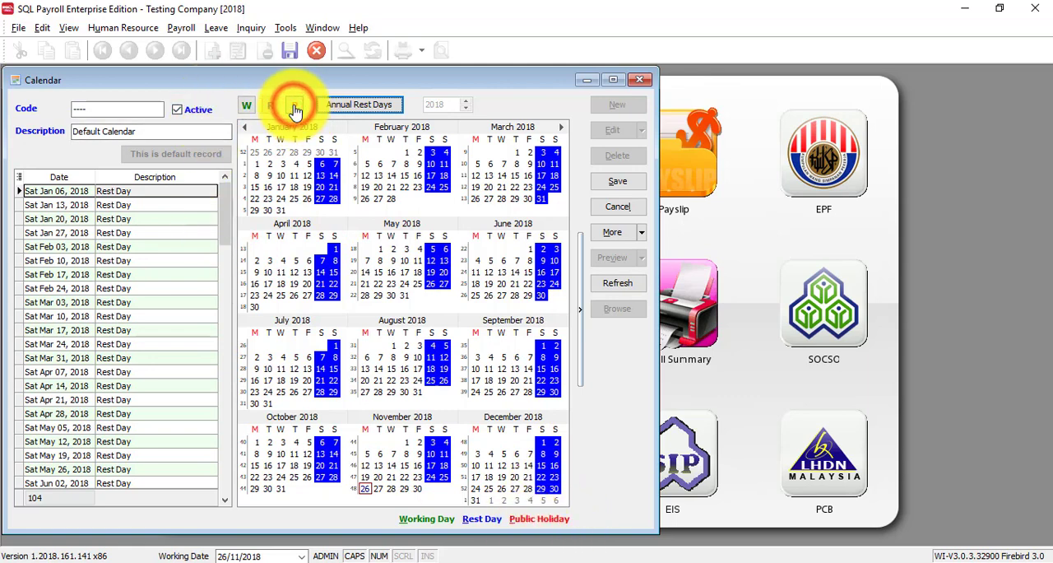
left_click(269, 105)
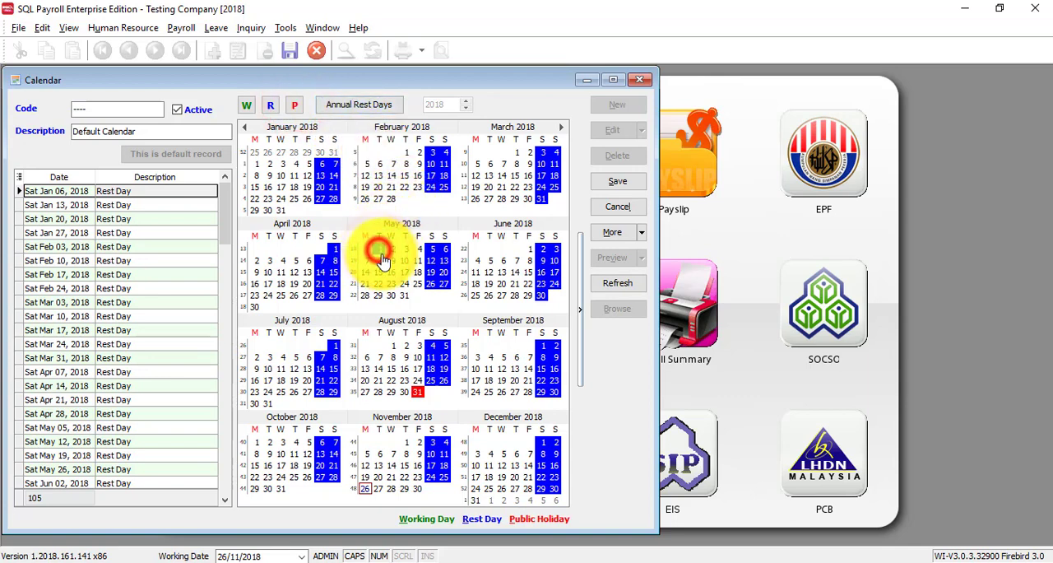
left_click(295, 105)
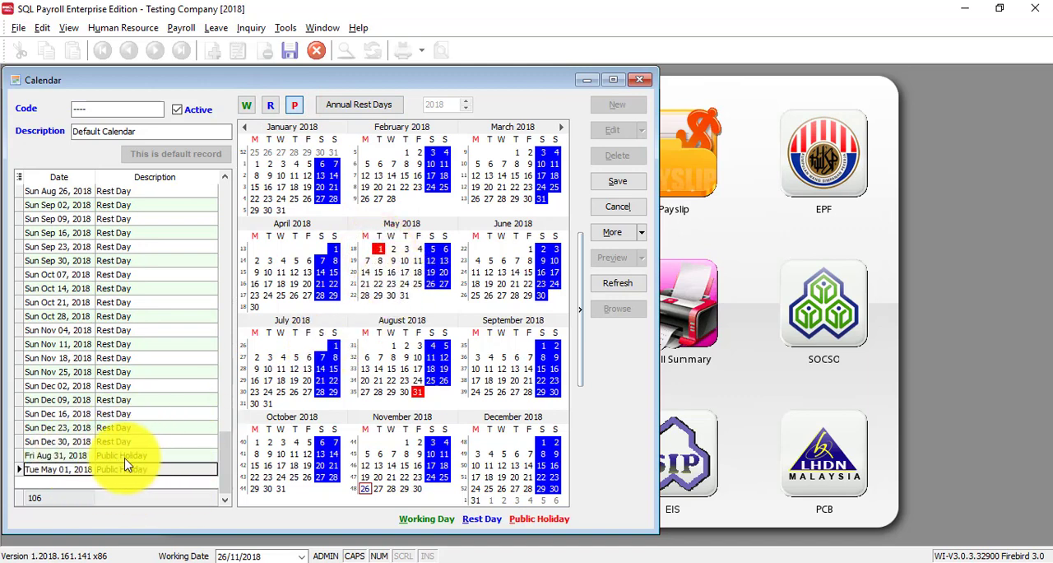
left_click(121, 454)
type("National Day")
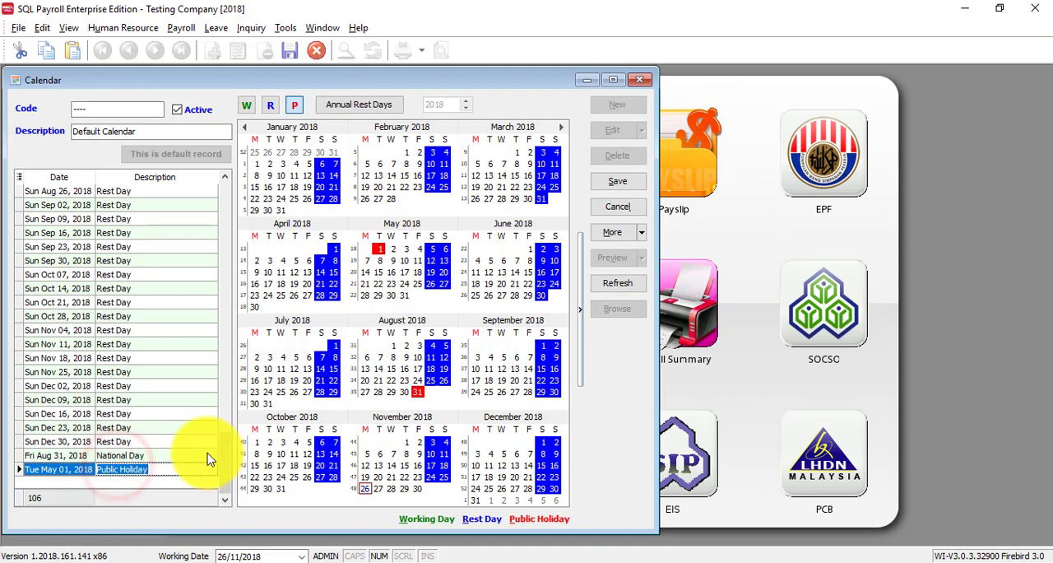
type("Labour Day")
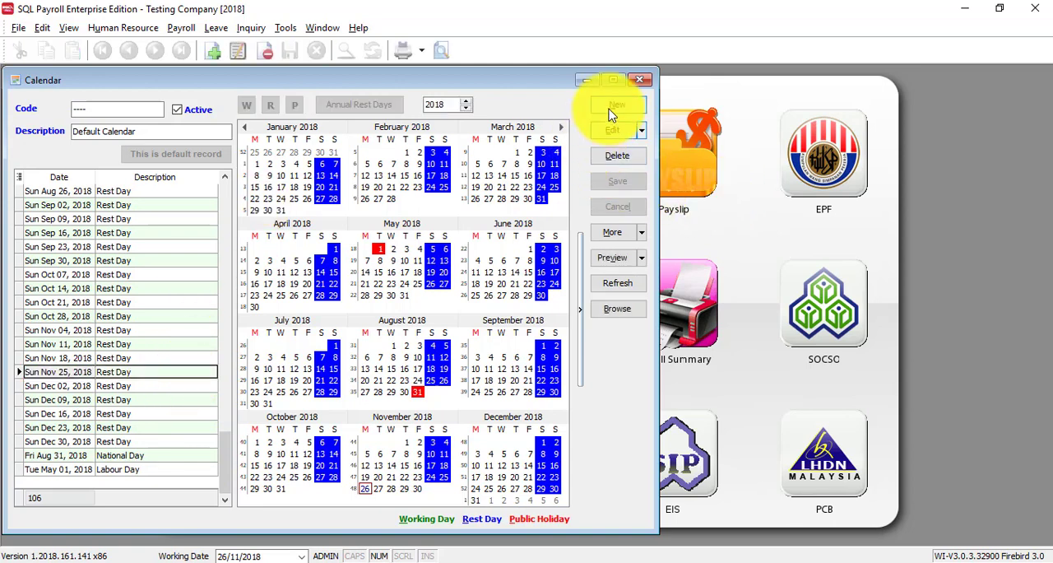
Create a new calendar record with code JOHOR and description JOHOR
left_click(616, 106)
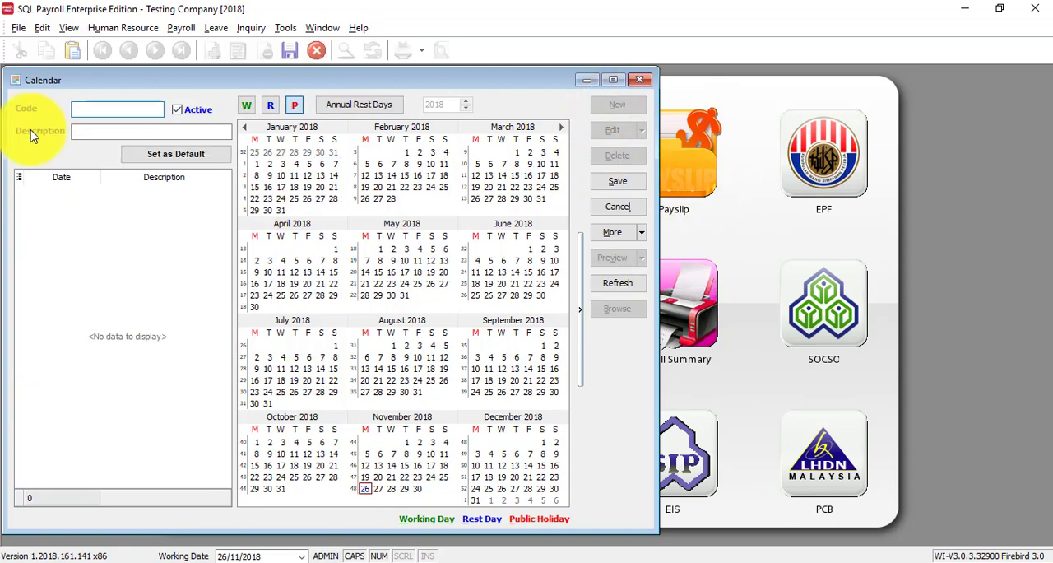
type("JOHO")
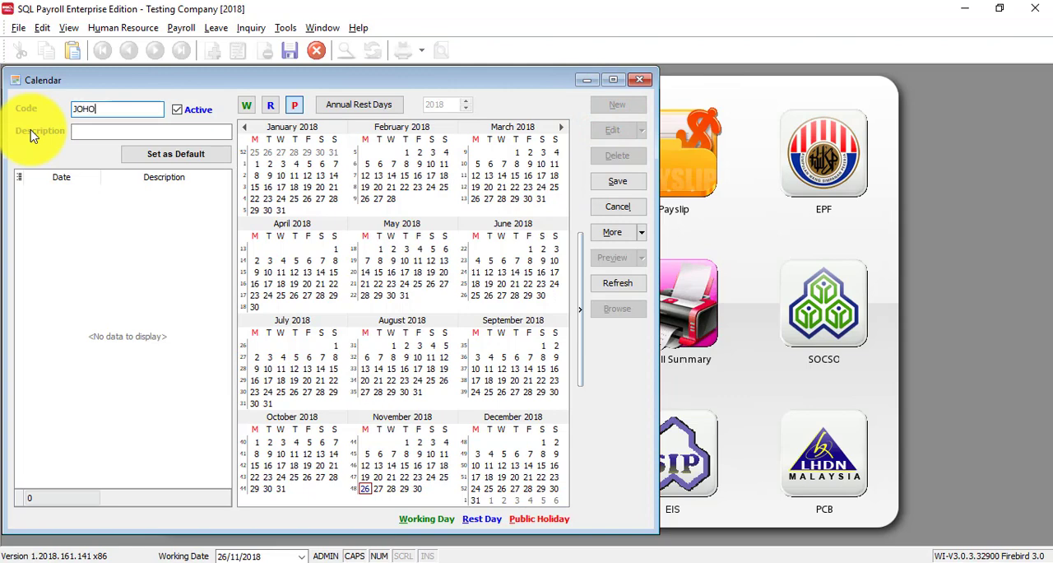
type("R")
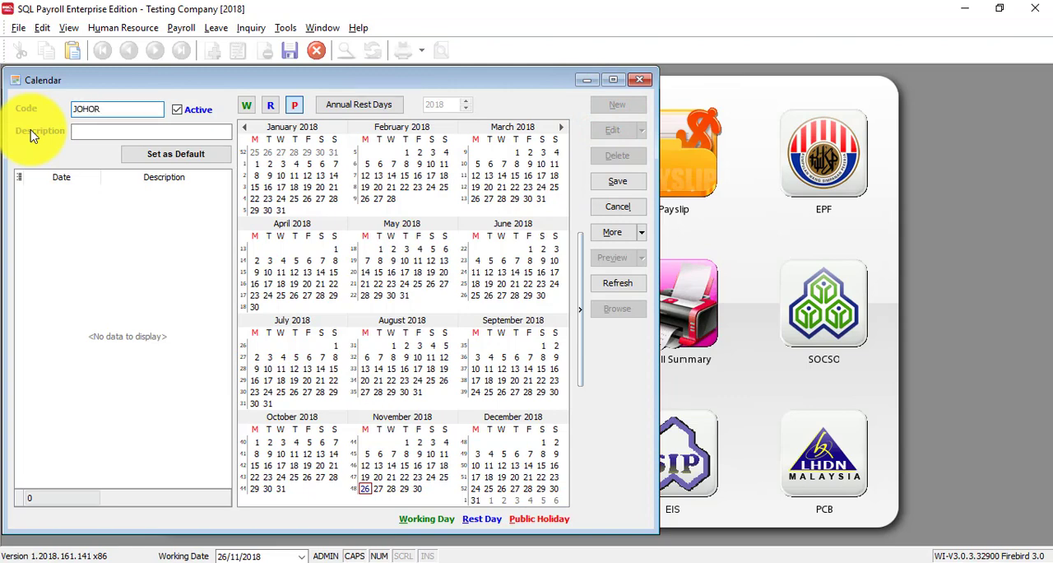
type("JP")
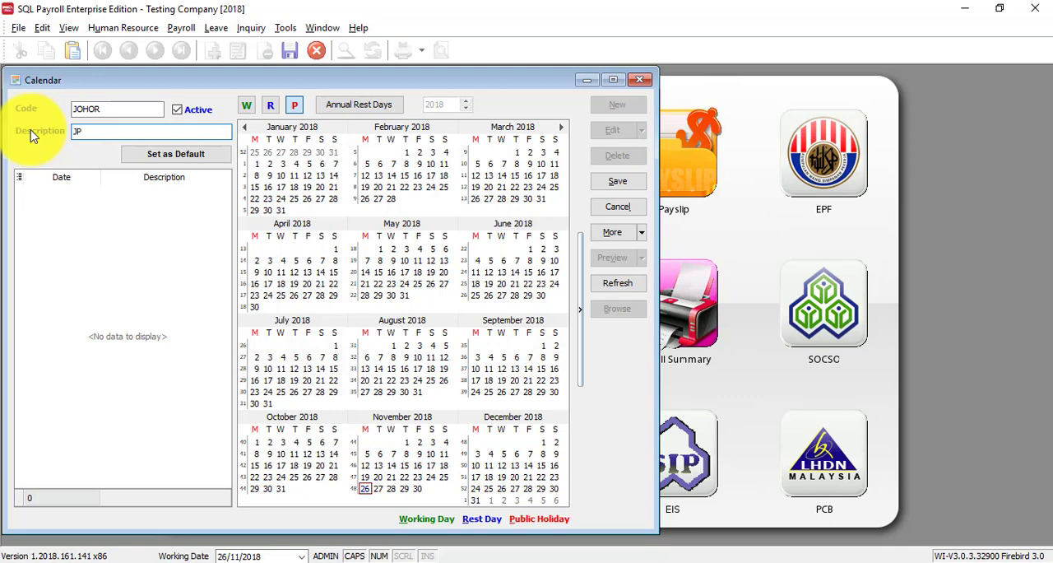
type("JOHOR")
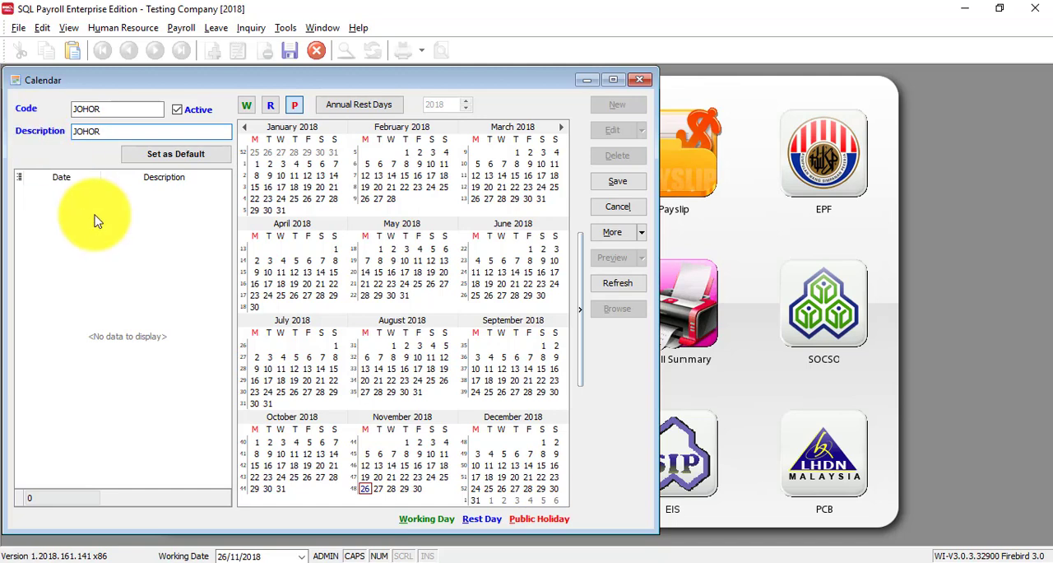
mouse_move(329, 213)
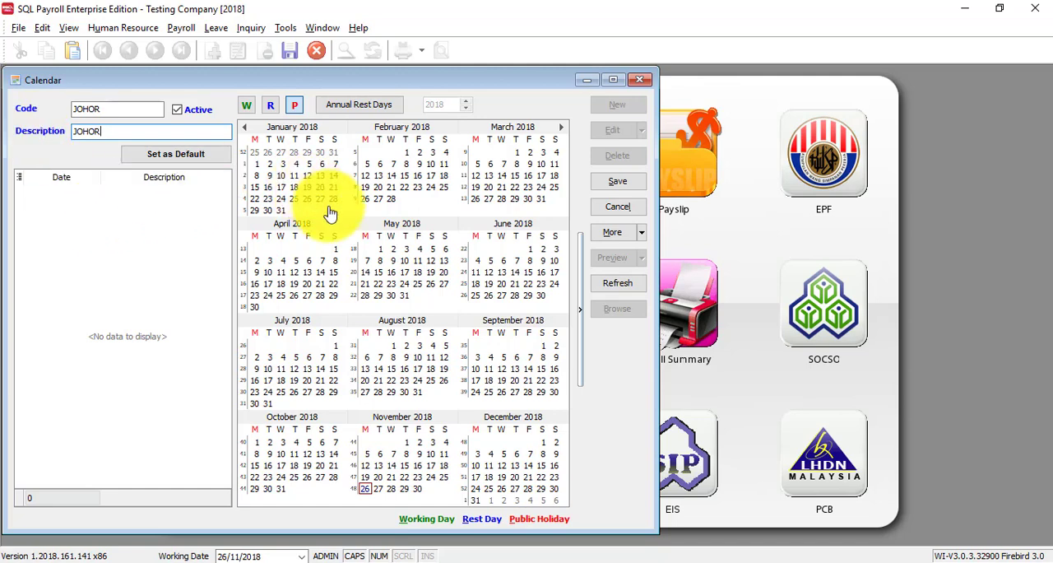
Add Friday and Saturday as annual rest days for 2018 in the JOHOR calendar
left_click(359, 106)
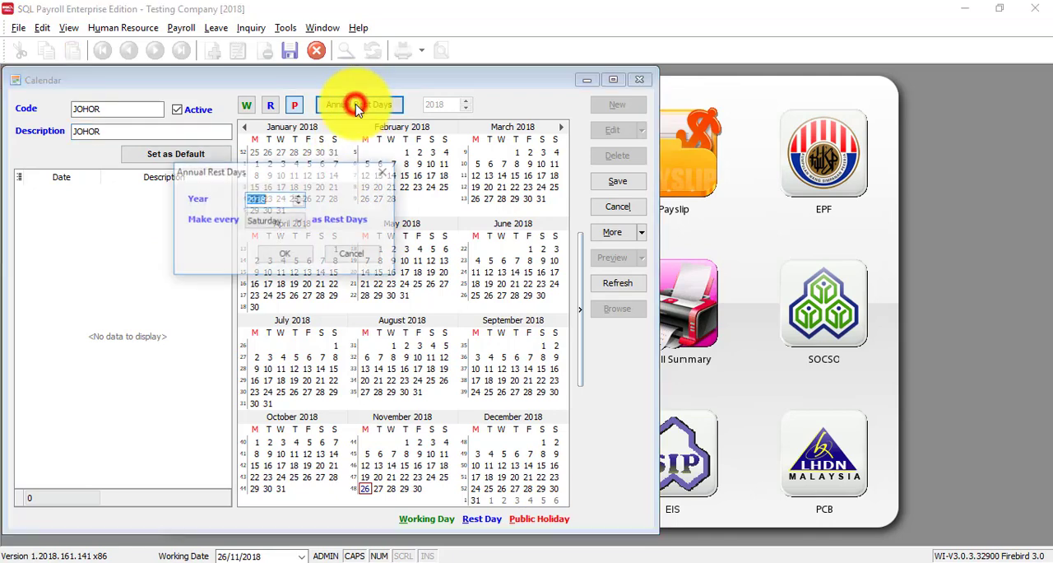
left_click(299, 221)
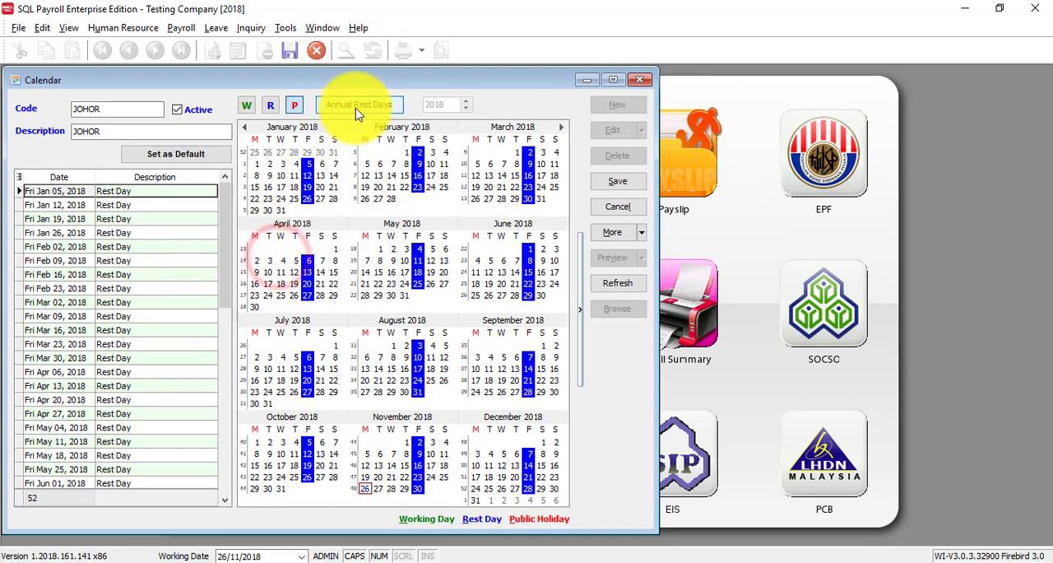
left_click(359, 105)
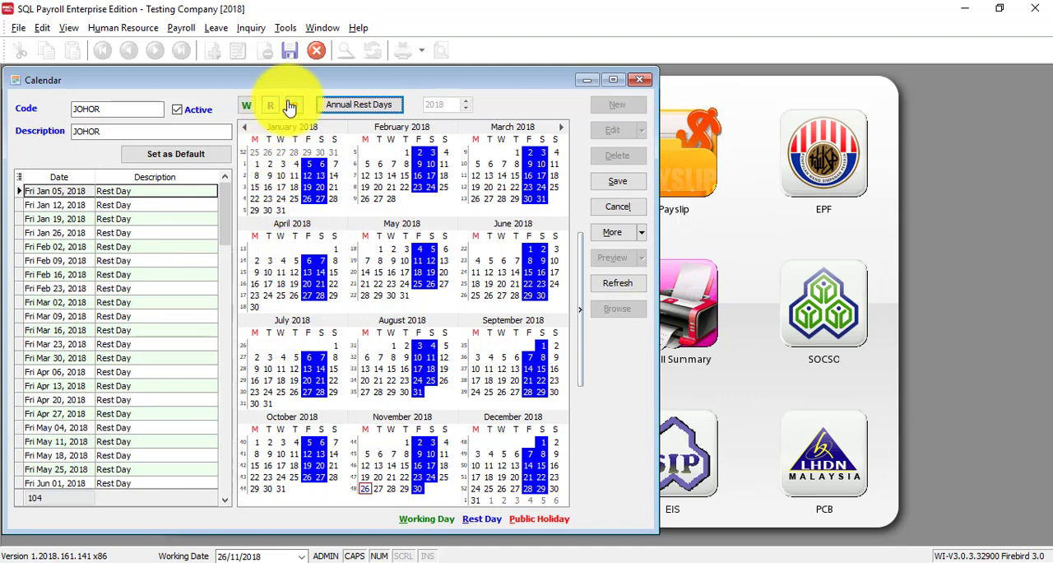
left_click(293, 105)
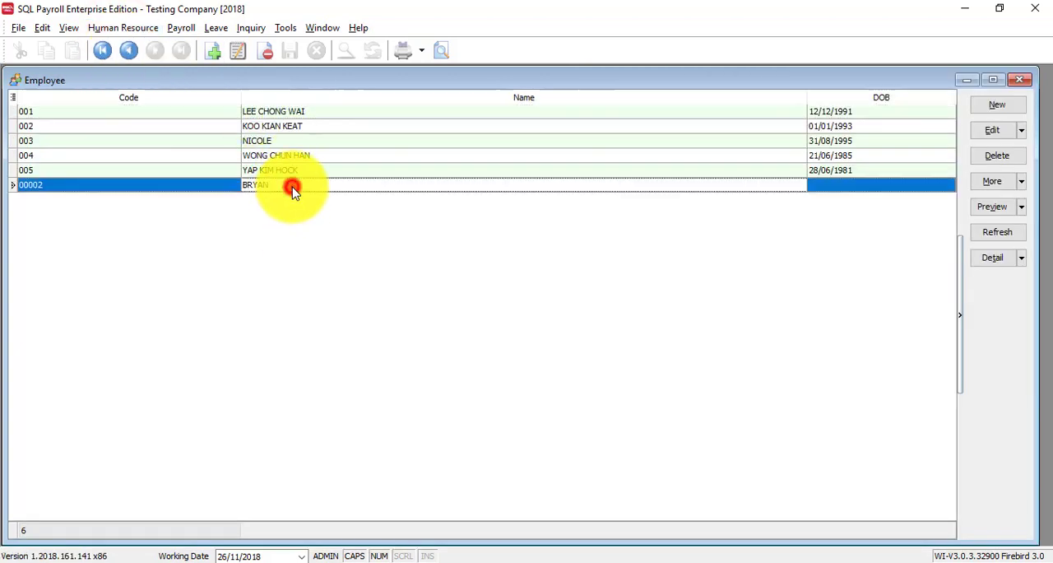
Open employee 00002 (BRYAN, MANAGER) from the Maintain Employee list
double_click(293, 184)
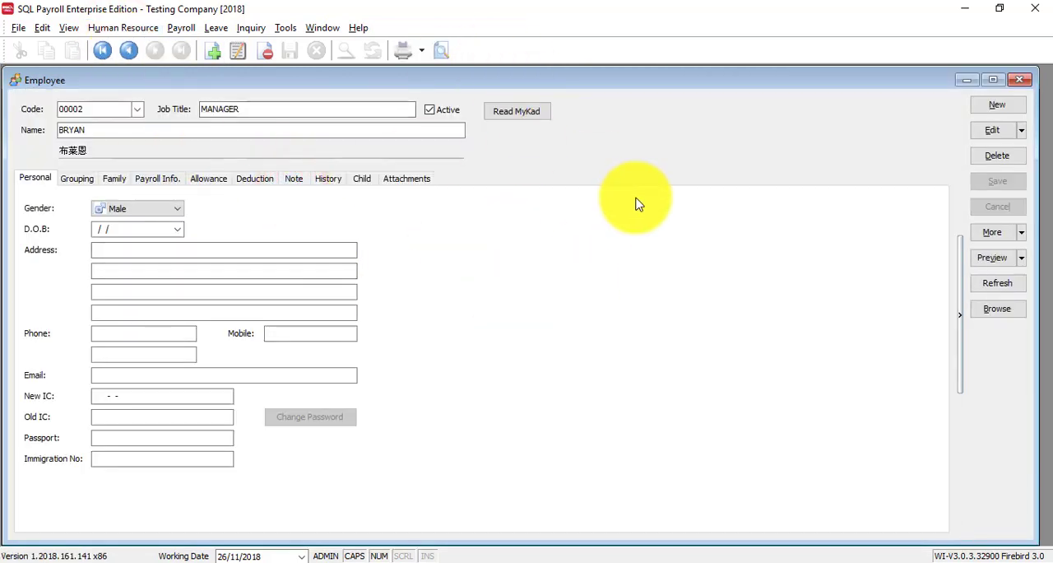
mouse_move(510, 217)
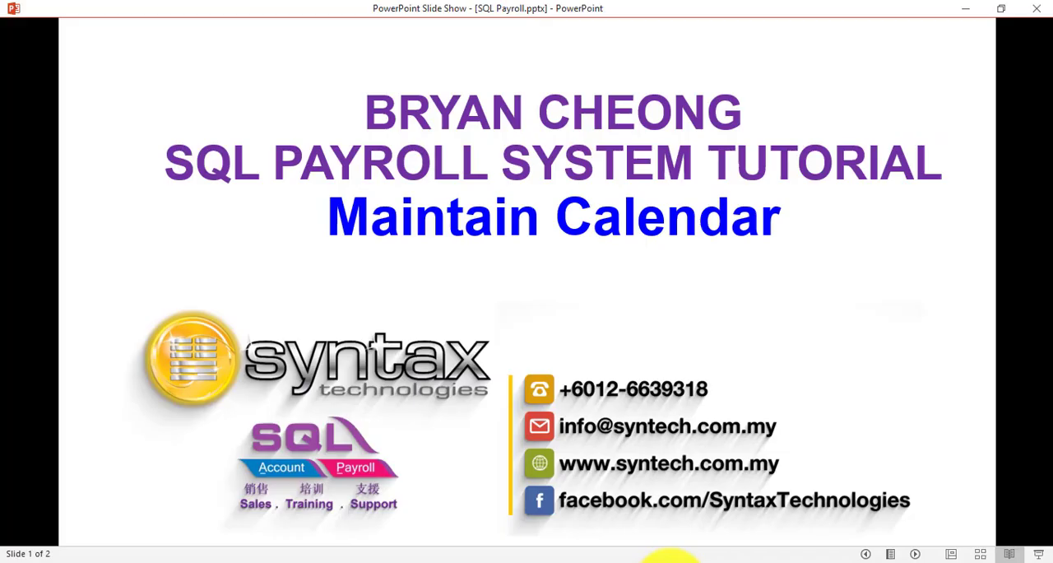
mouse_move(198, 170)
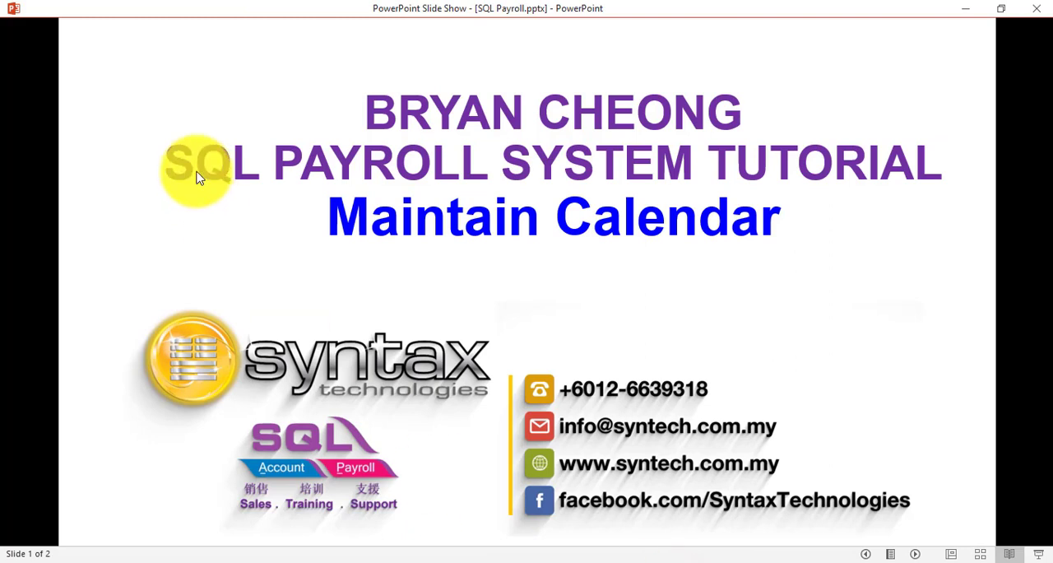